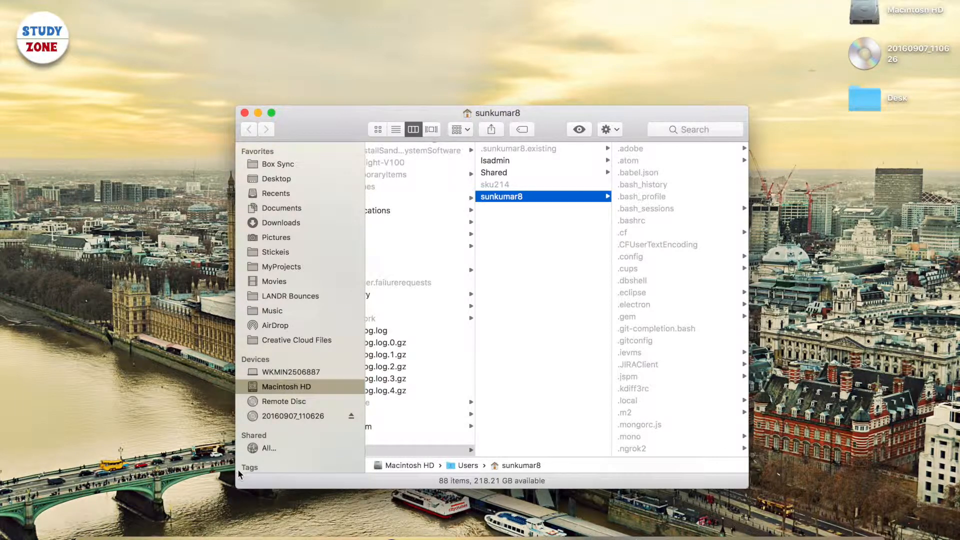
pyautogui.moveTo(274, 424)
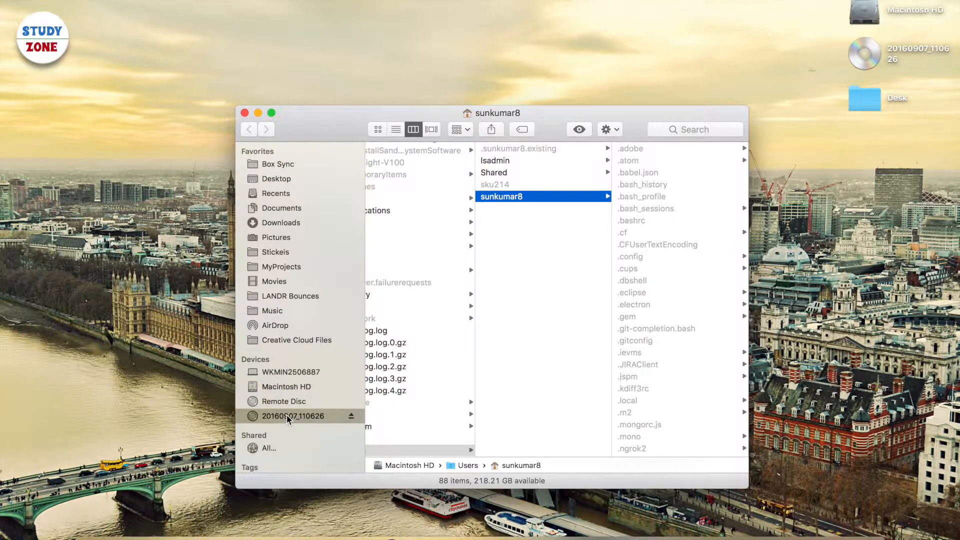
# Show the contents of the 20160907_110626 disc from the Finder sidebar
pyautogui.click(293, 416)
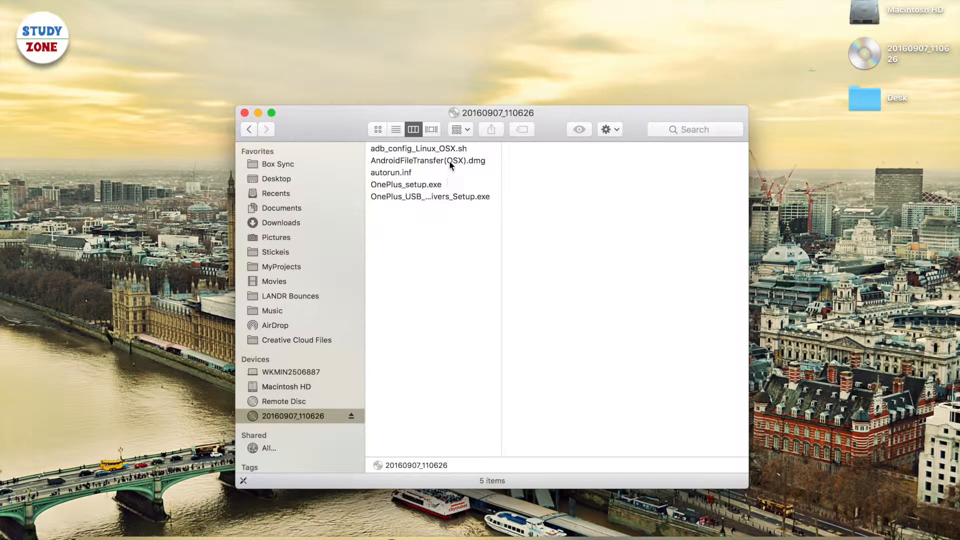
# Mount AndroidFileTransfer(OSX).dmg, install the app to Applications and close the disc window
pyautogui.doubleClick(427, 160)
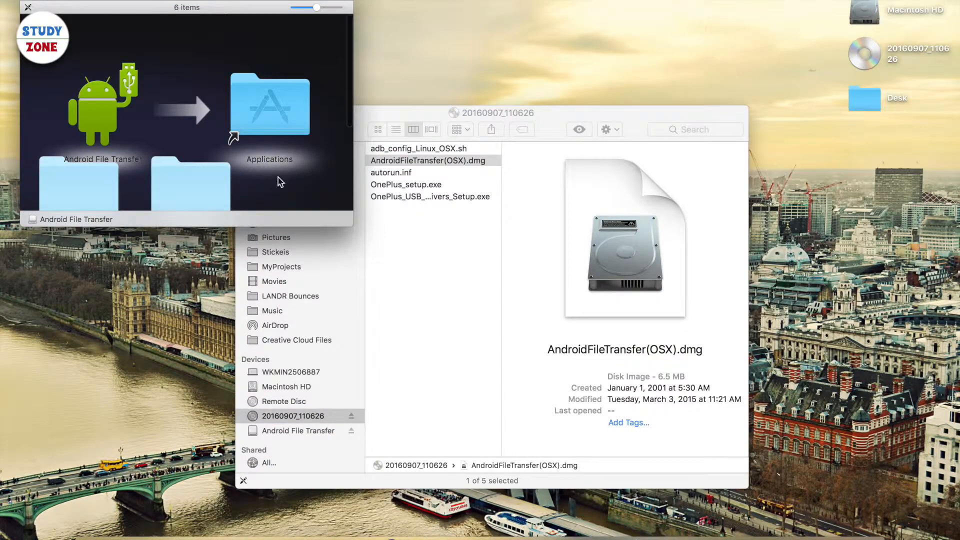
pyautogui.click(103, 104)
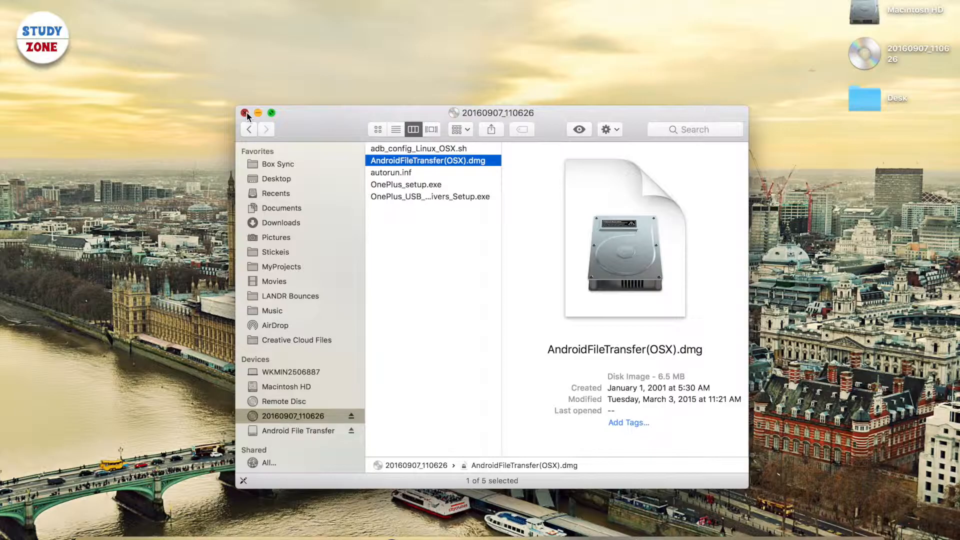
pyautogui.click(246, 113)
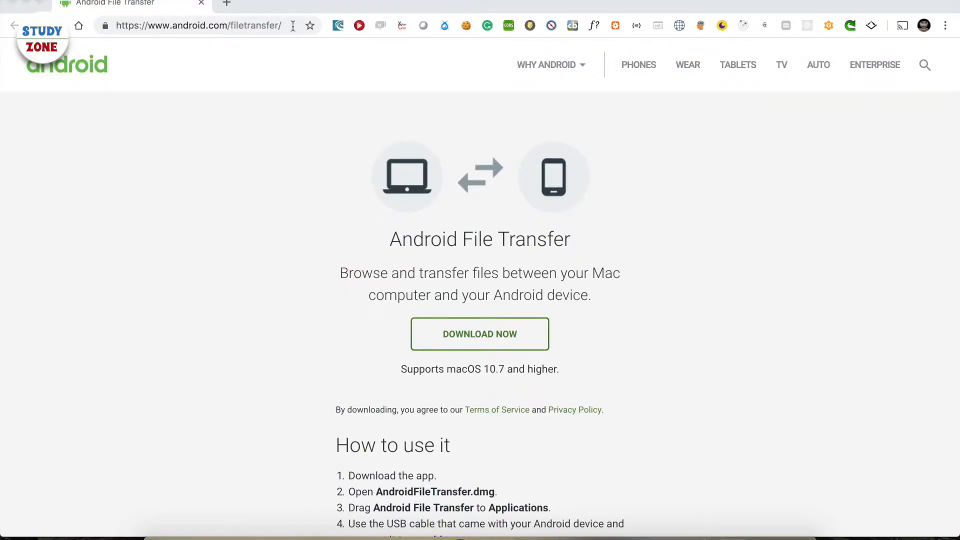
pyautogui.click(205, 25)
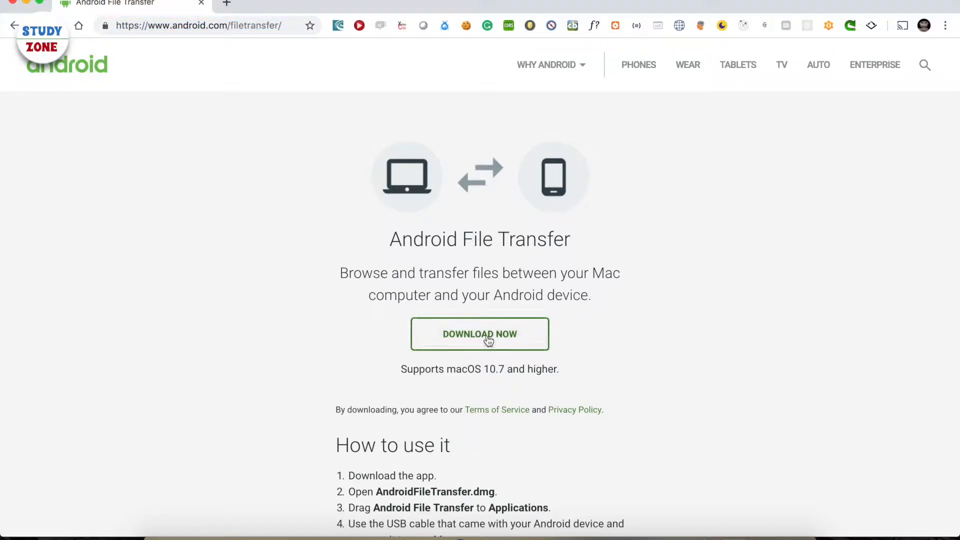
pyautogui.scroll(-3)
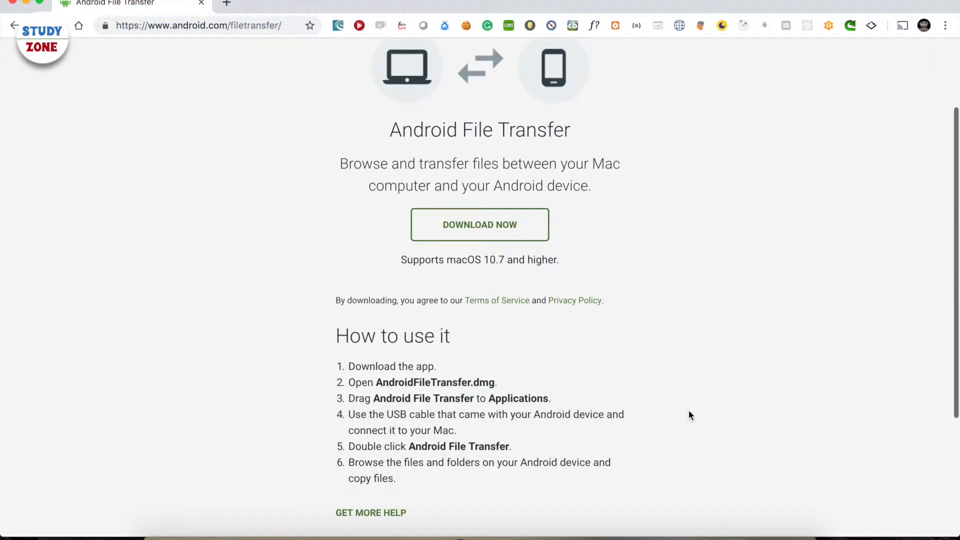
pyautogui.scroll(-3)
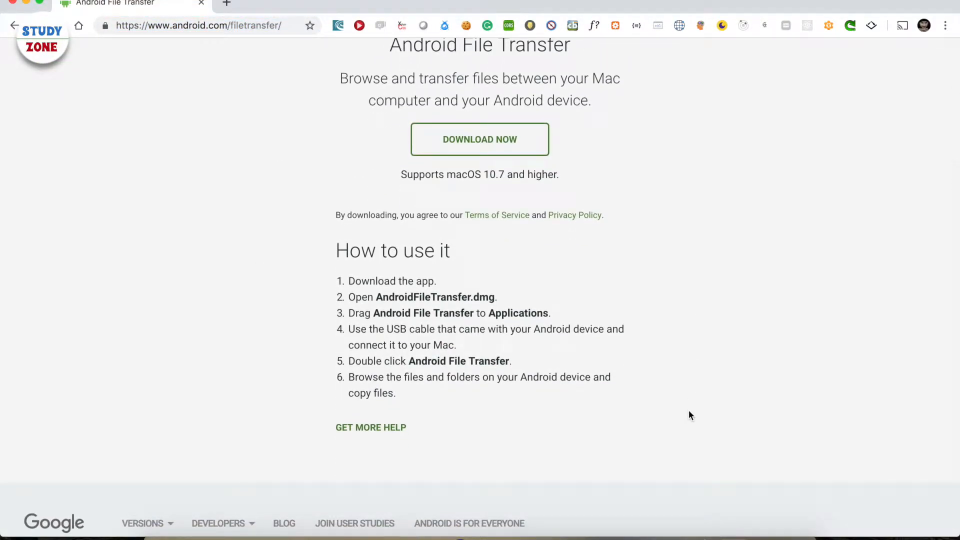
pyautogui.moveTo(681, 58)
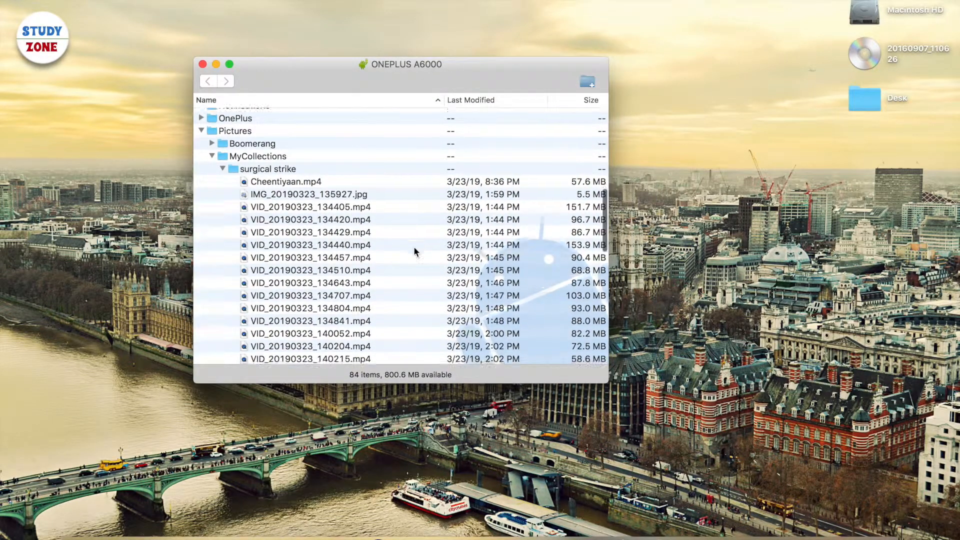
# Scroll the phone's Pictures listing to reach the surgical strike folder
pyautogui.scroll(-3)
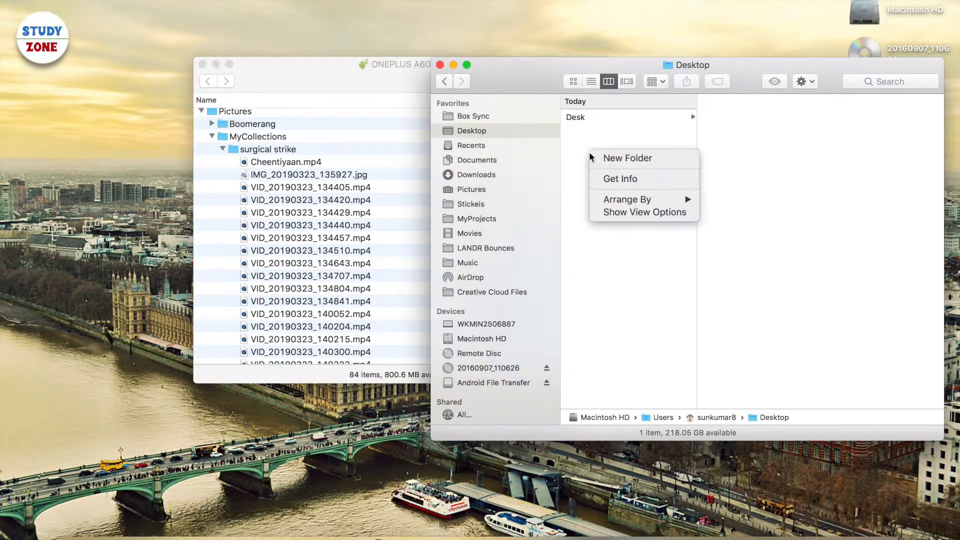
# Create a Temp folder on the Desktop and copy a Desk screenshot into surgical strike
pyautogui.click(627, 158)
pyautogui.write('Temp')
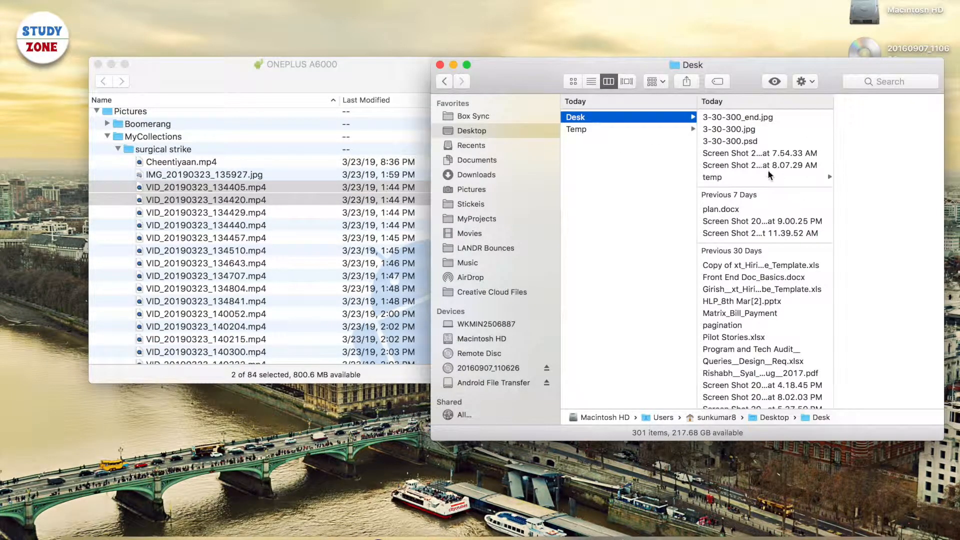
pyautogui.click(761, 153)
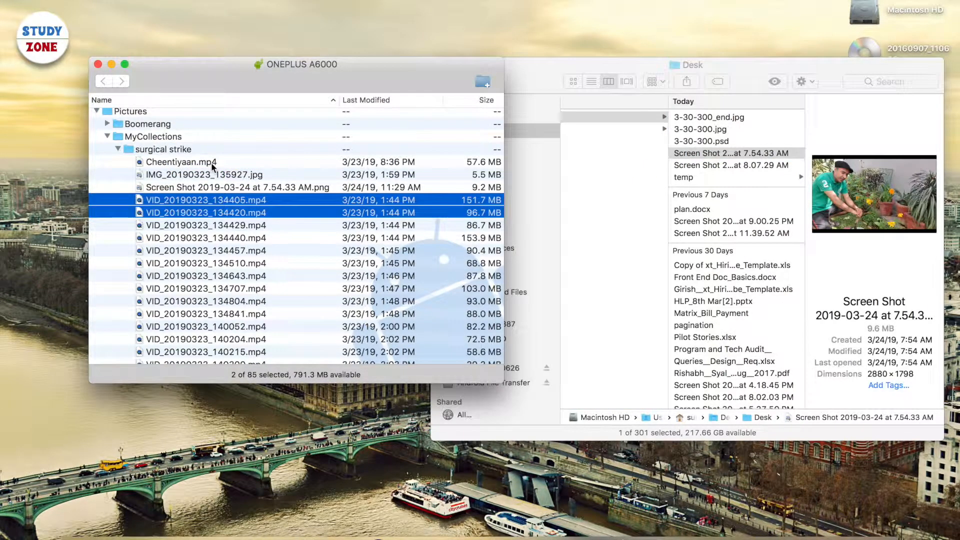
pyautogui.moveTo(252, 198)
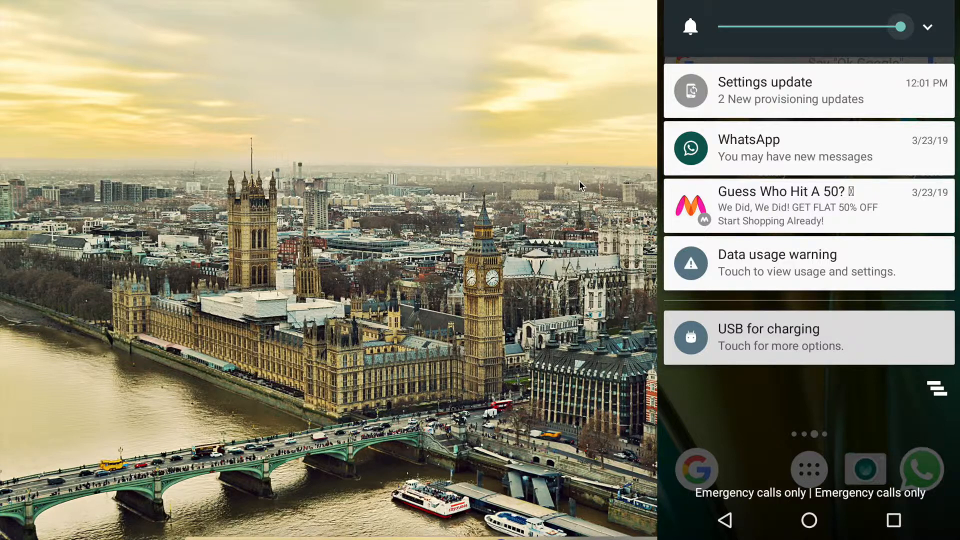
# Tap the USB for charging notification to reach the phone's USB options
pyautogui.click(769, 337)
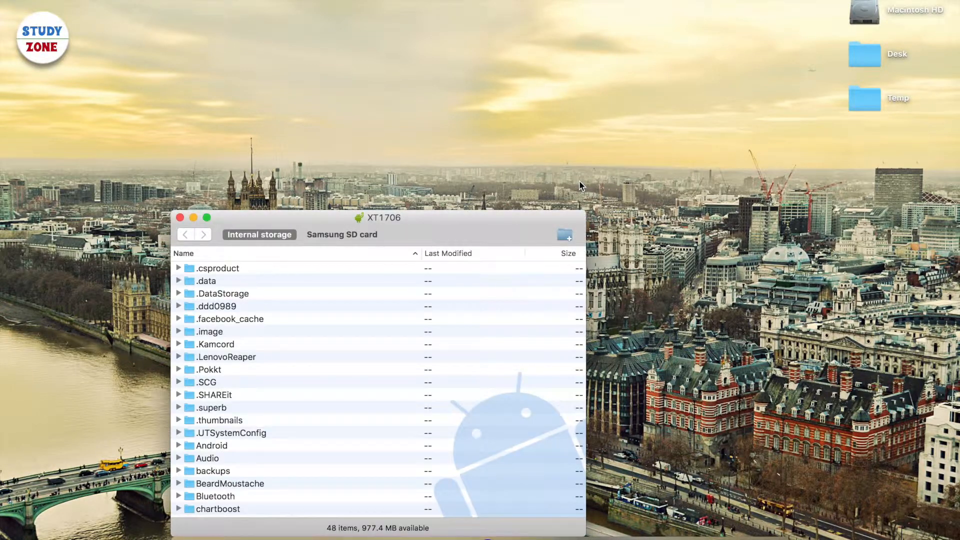
# Review the XT1706 internal storage list and close its window
pyautogui.scroll(-3)
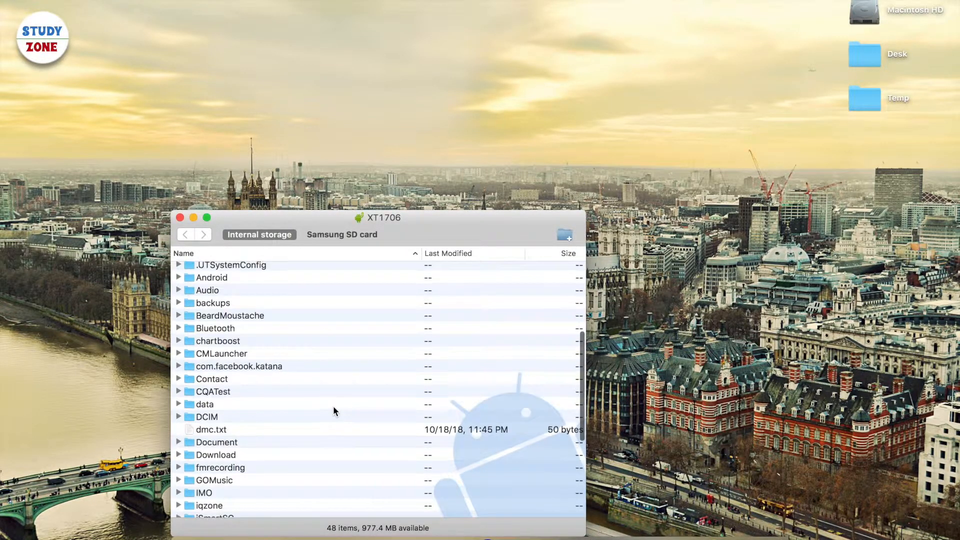
pyautogui.scroll(3)
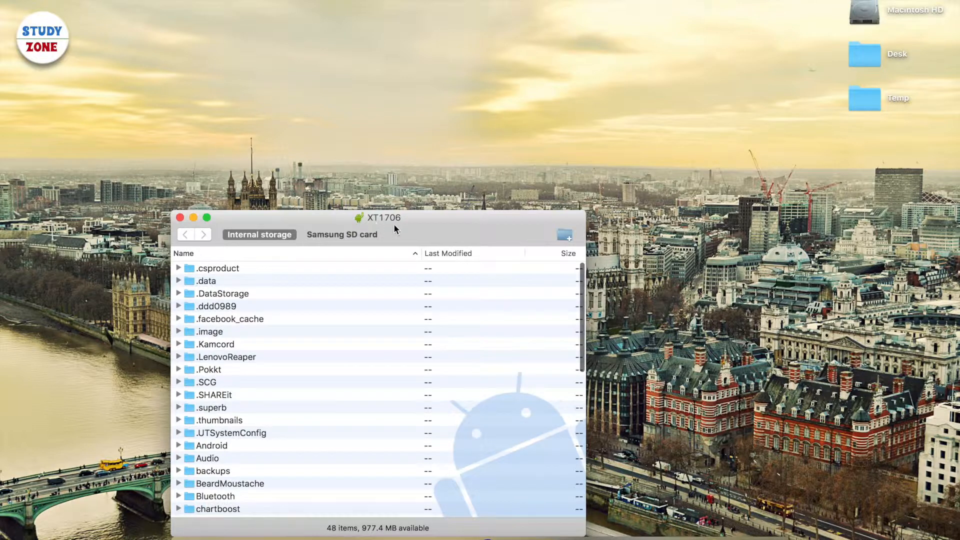
pyautogui.moveTo(183, 225)
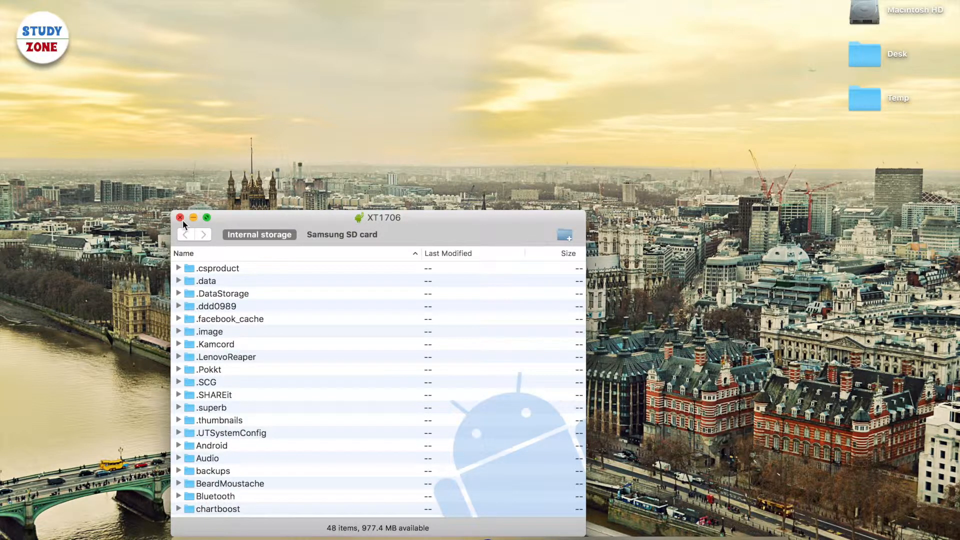
pyautogui.click(180, 217)
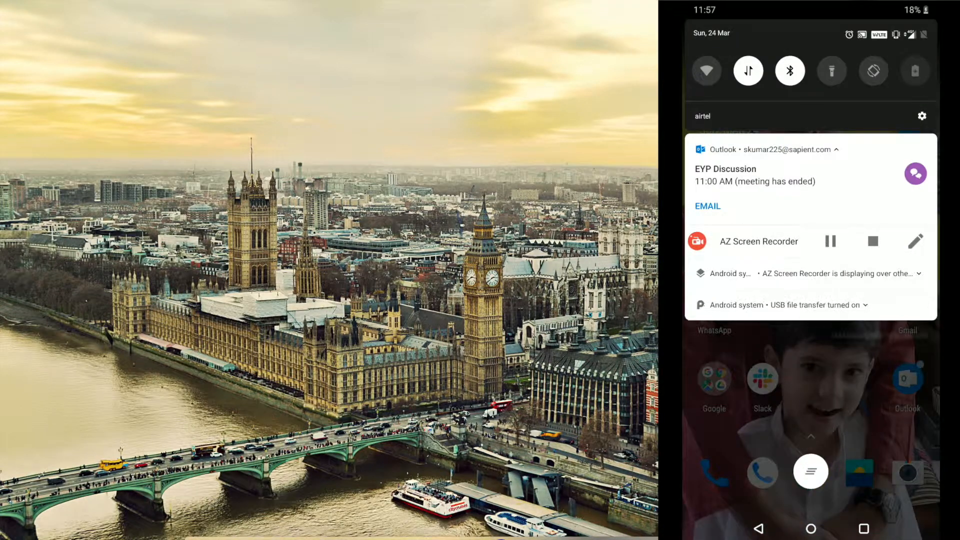
# Enable developer mode via About phone's Build number and return to Settings
pyautogui.click(921, 116)
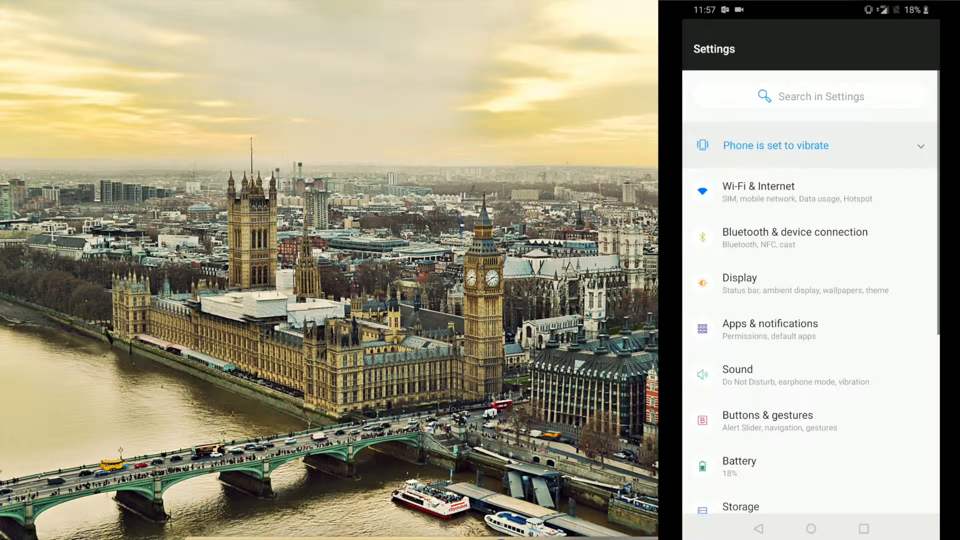
pyautogui.scroll(-3)
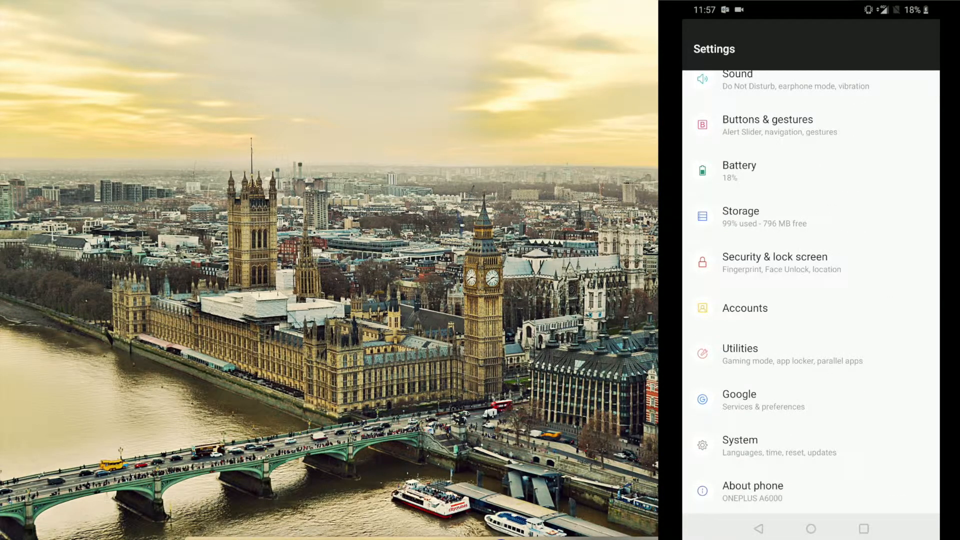
pyautogui.click(752, 490)
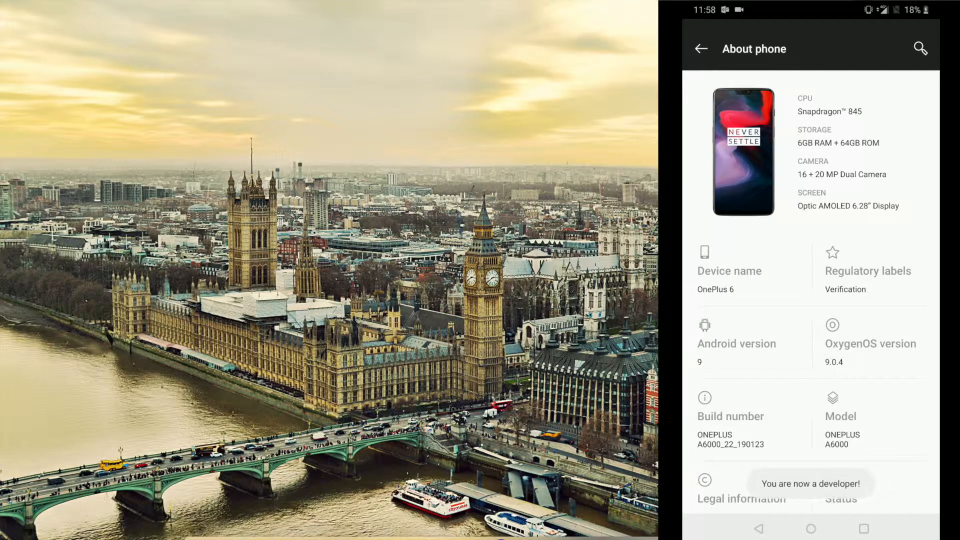
pyautogui.click(701, 48)
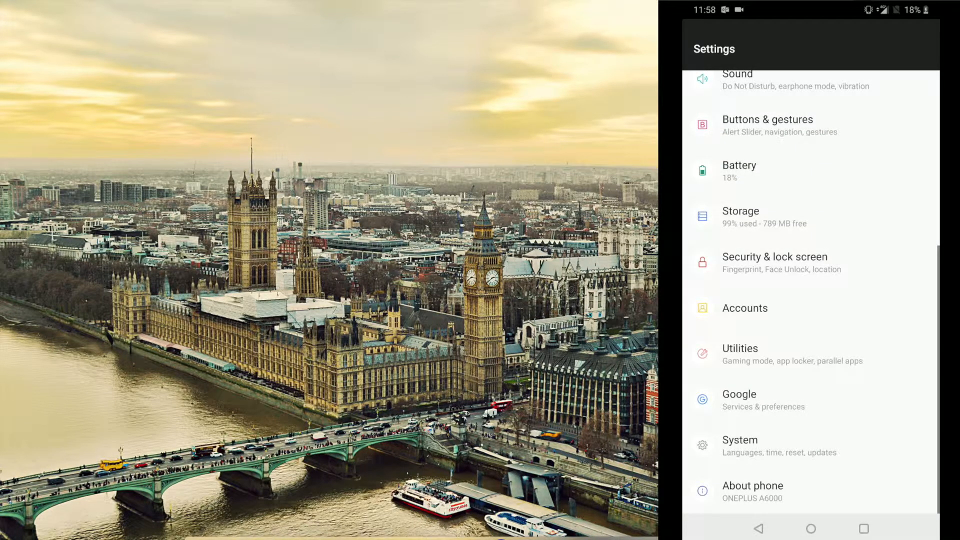
# In Developer options, set Default USB configuration to File transfer
pyautogui.click(739, 445)
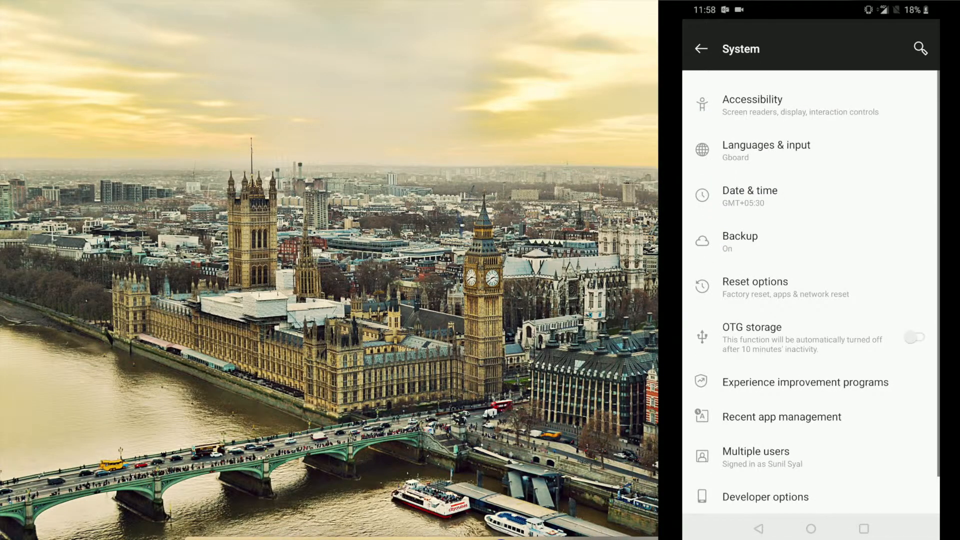
pyautogui.click(767, 497)
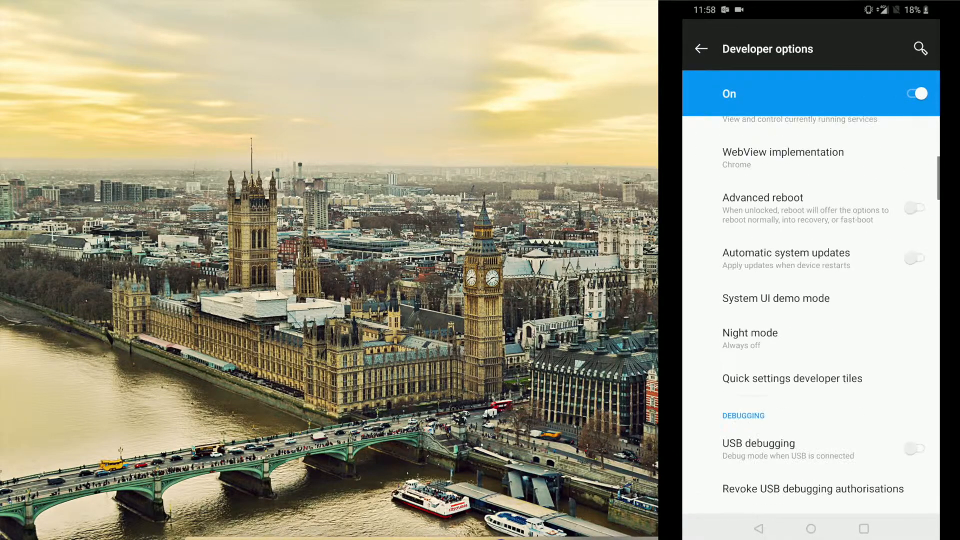
pyautogui.scroll(-3)
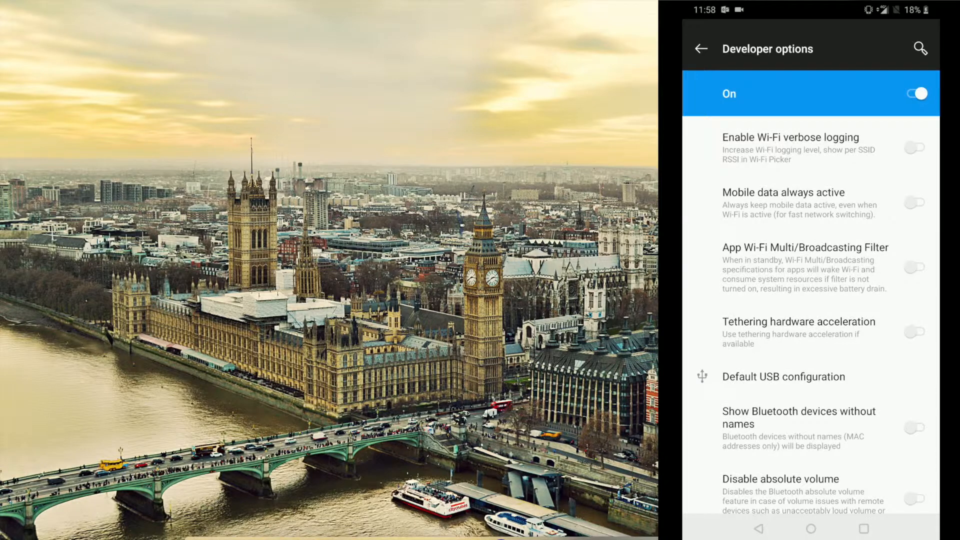
pyautogui.click(783, 377)
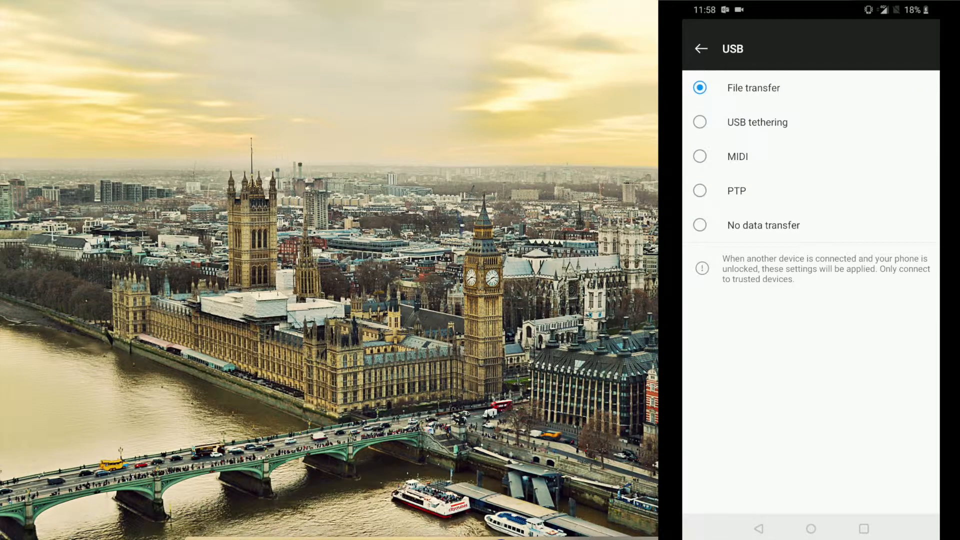